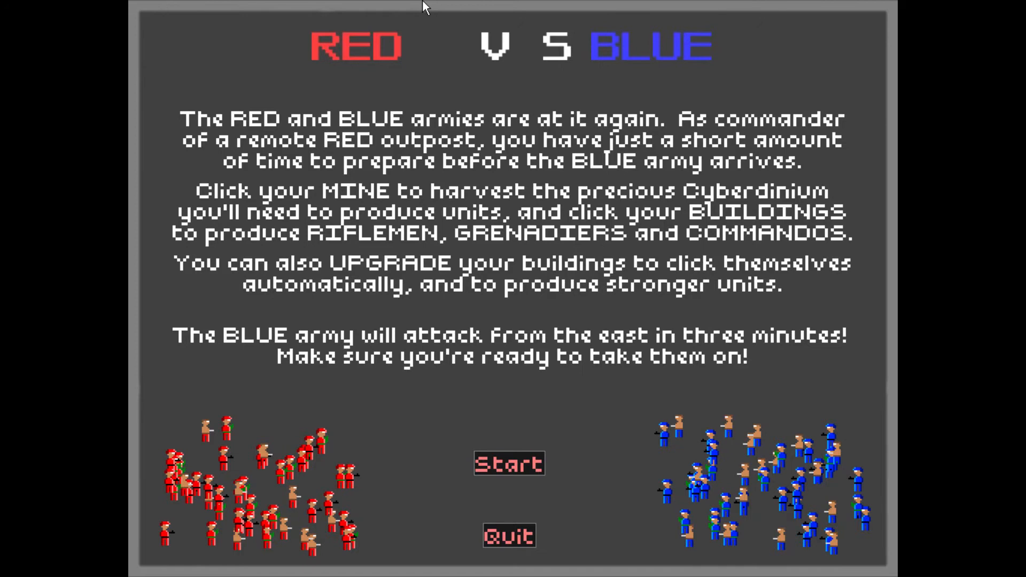
# Choose Start on the RED VS BLUE title screen beneath the instruction text
pyautogui.click(509, 464)
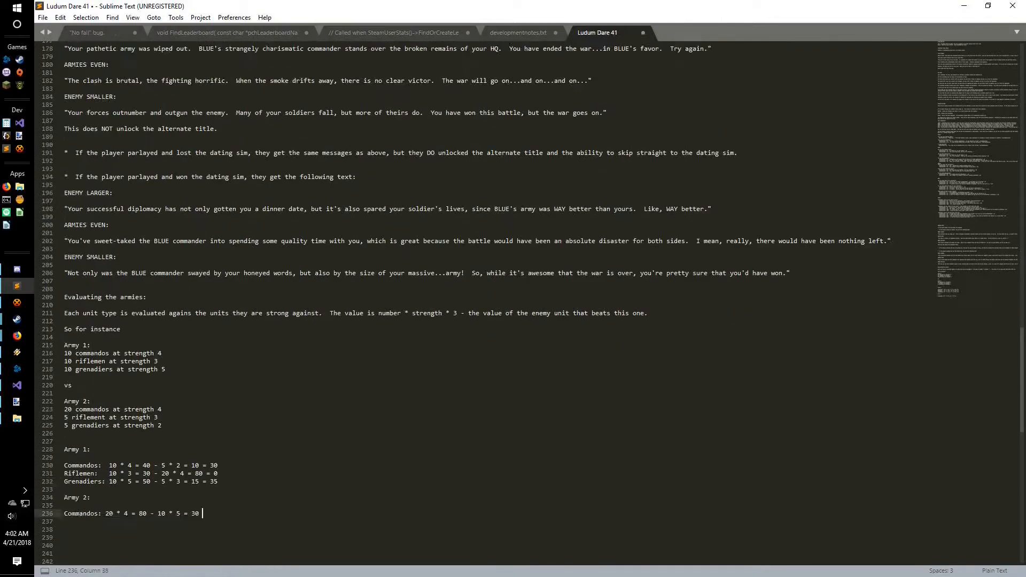
# Scroll back through the design notes' ending messages and army-scoring example
pyautogui.scroll(3)
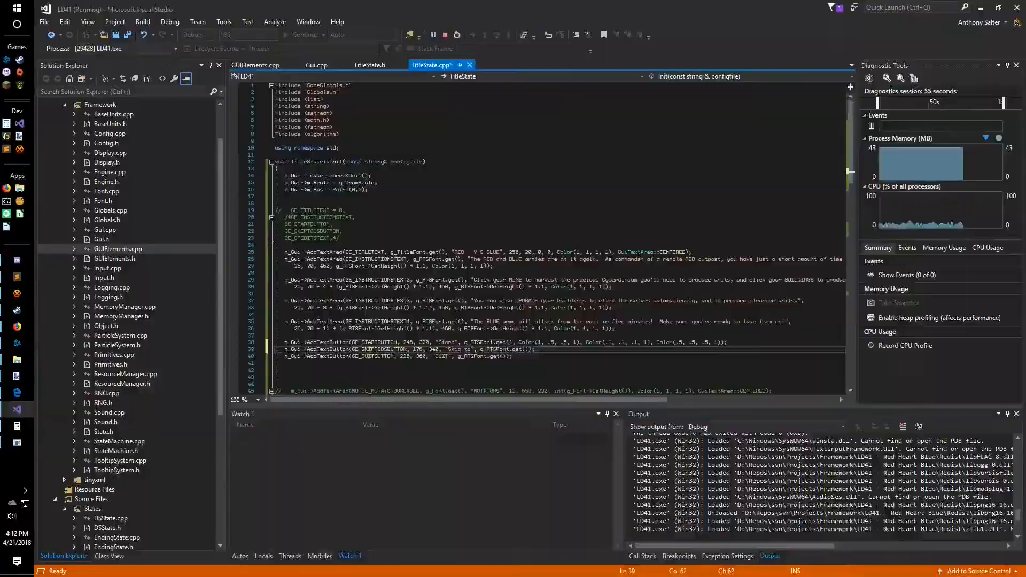
# Fill in TitleState.cpp Init with the instruction text and the Start and Quit buttons
pyautogui.click(435, 34)
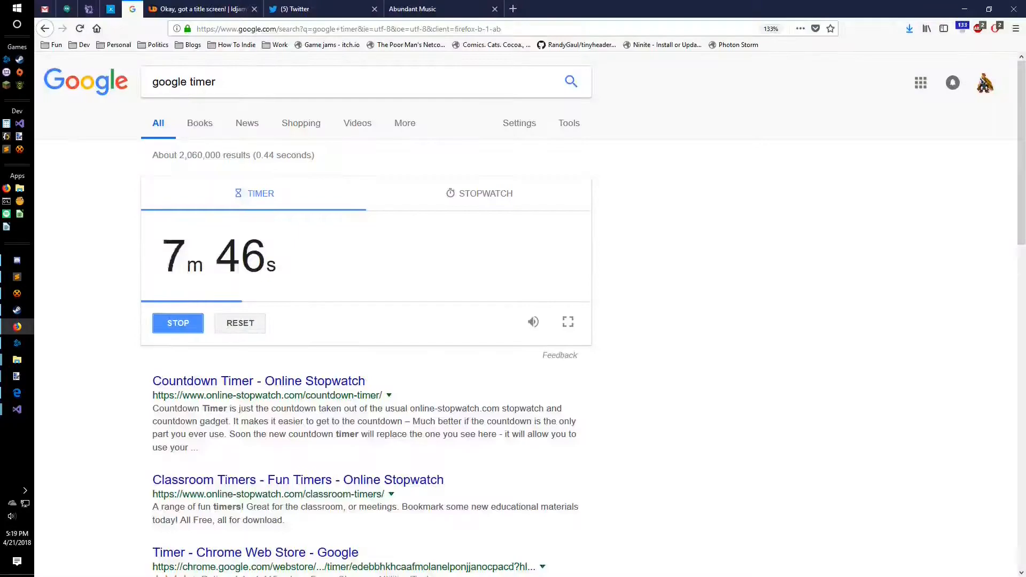
pyautogui.click(321, 8)
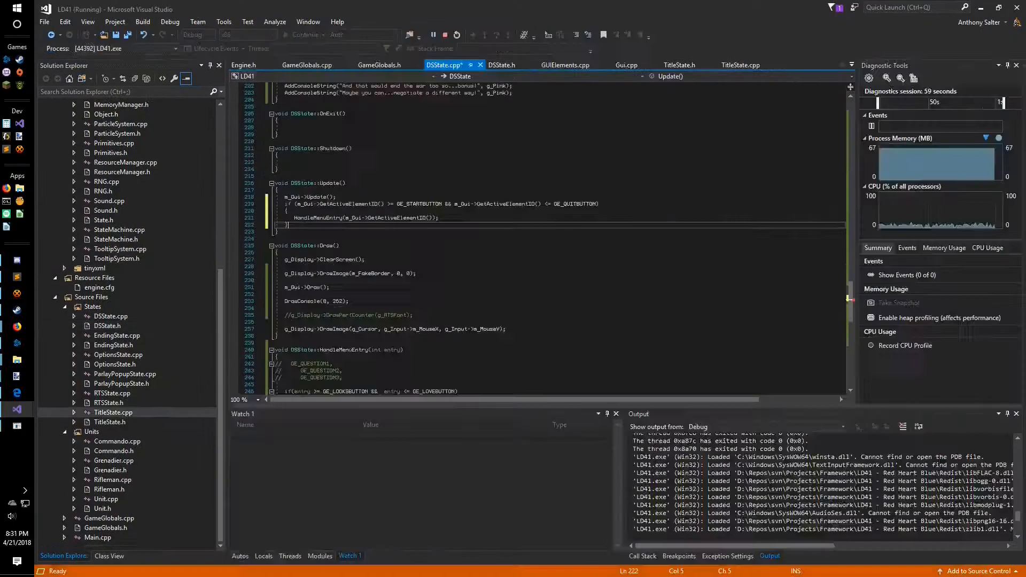
# Edit DSState.cpp's responses and Display.cpp's video mode, picking m_RenderTexture from IntelliSense
pyautogui.click(456, 34)
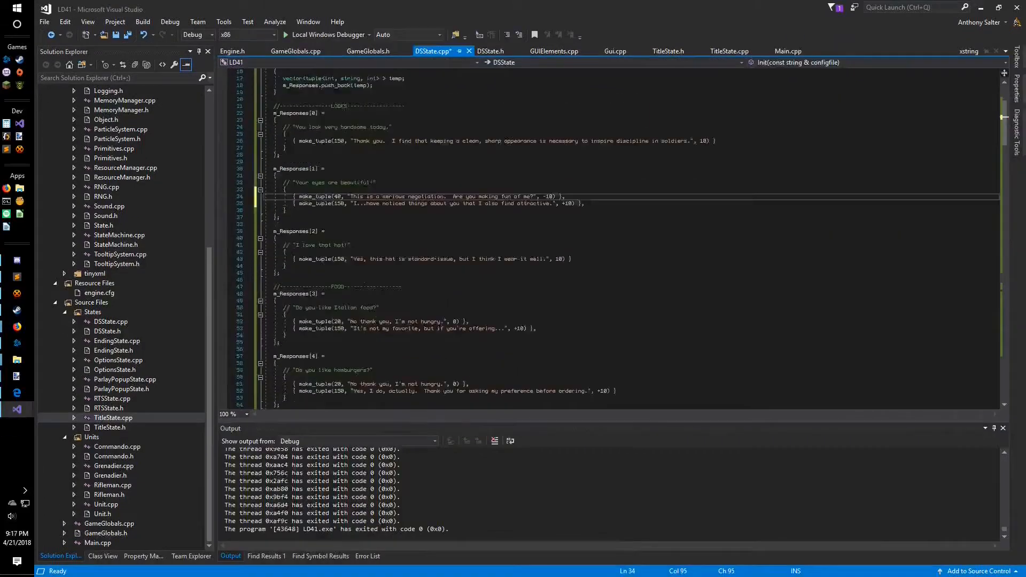
pyautogui.click(330, 35)
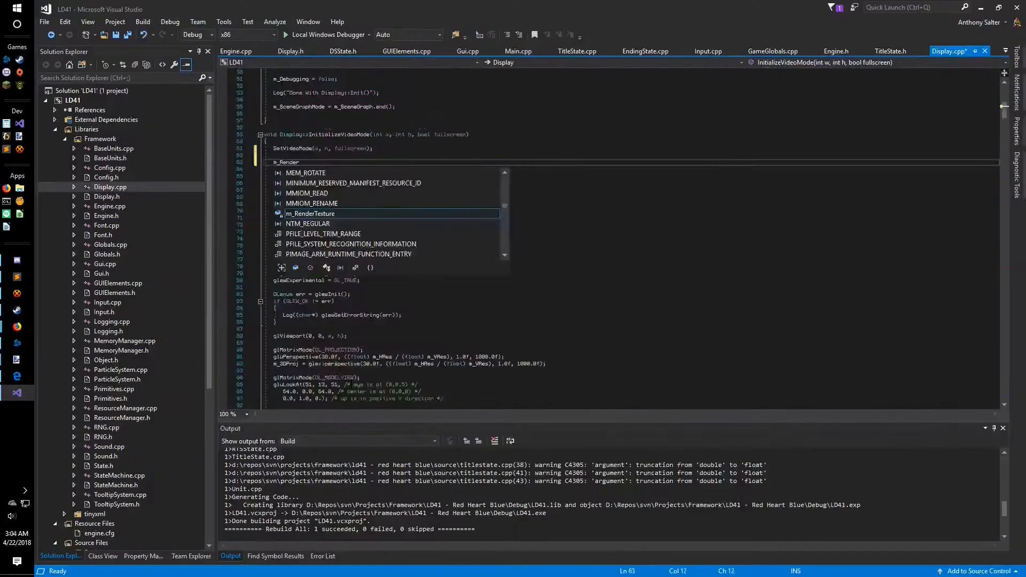
pyautogui.click(16, 360)
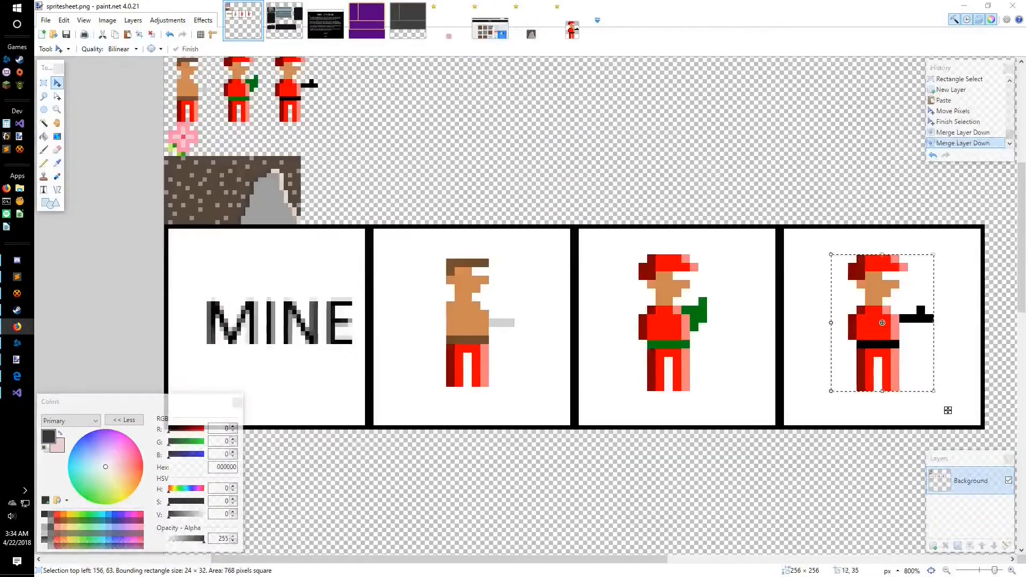
# Place the soldier sprites into spritesheet.png's bordered boxes and merge the layer down
pyautogui.click(737, 19)
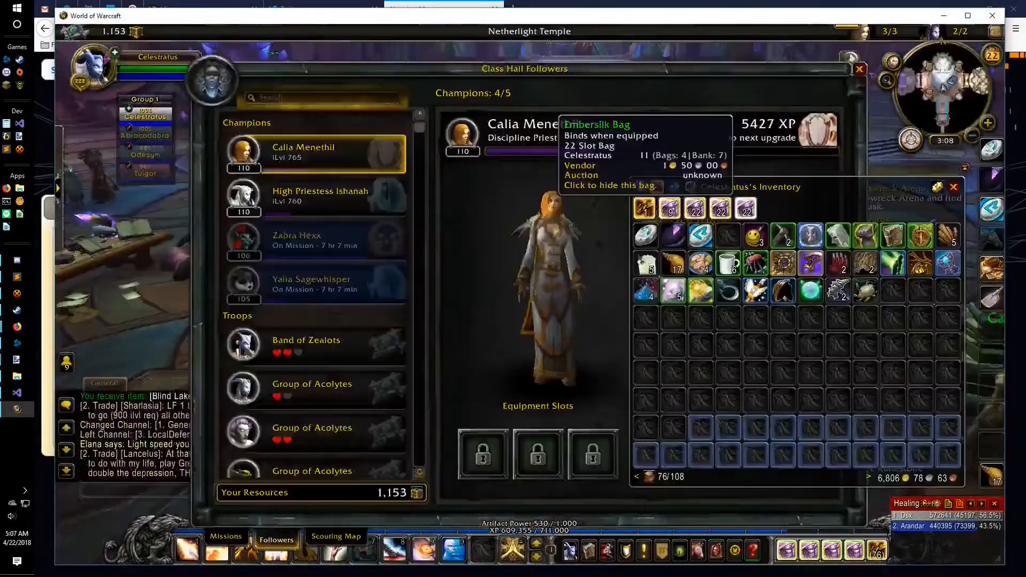
pyautogui.click(18, 392)
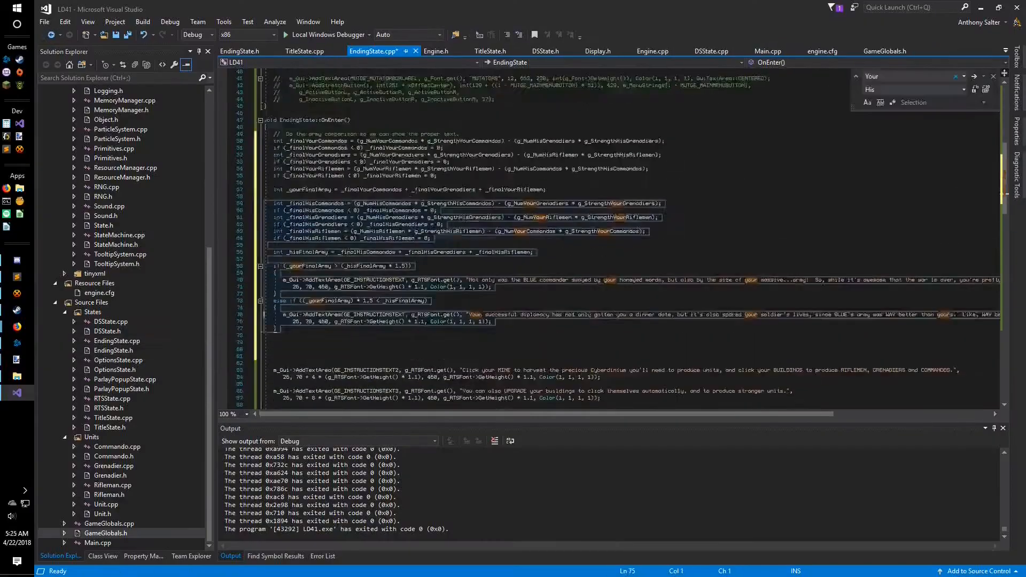
# Write EndingState.cpp's army comparison and RTSState.h's m_Map grid and unit cost variables
pyautogui.click(285, 34)
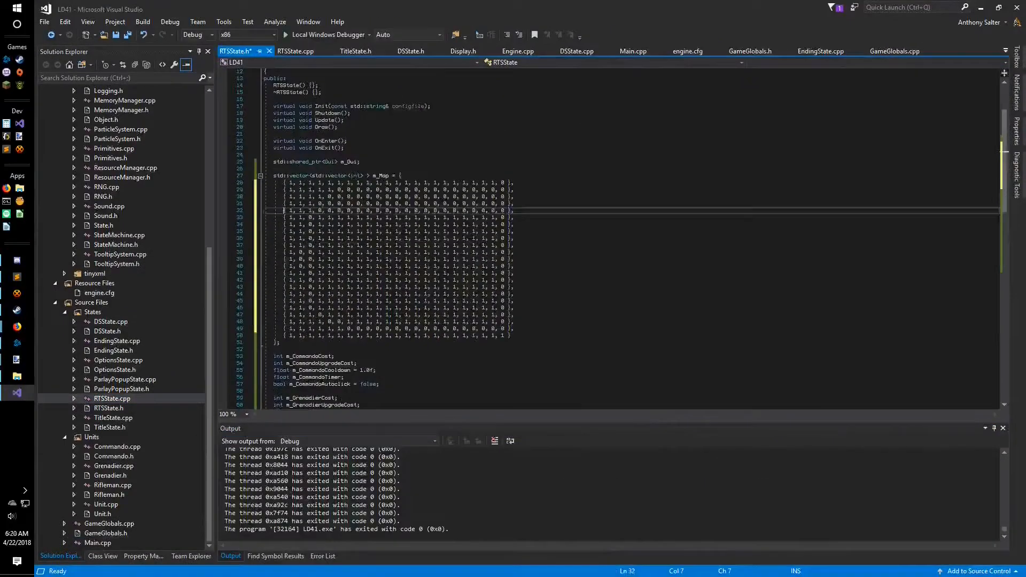
pyautogui.click(295, 51)
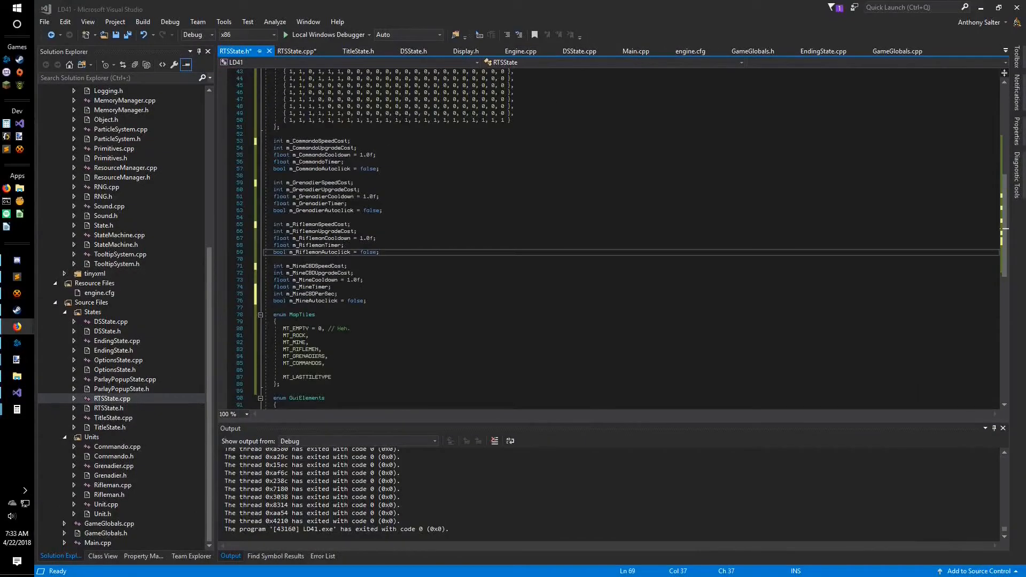
pyautogui.click(296, 51)
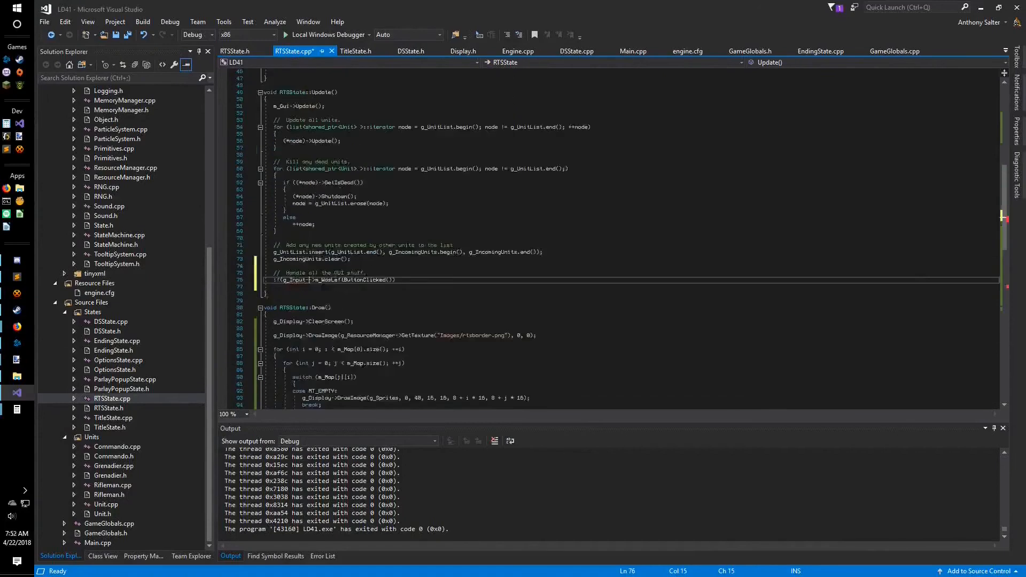
# Add the mine and unit production timer logic to RTSState.cpp Update
pyautogui.scroll(-3)
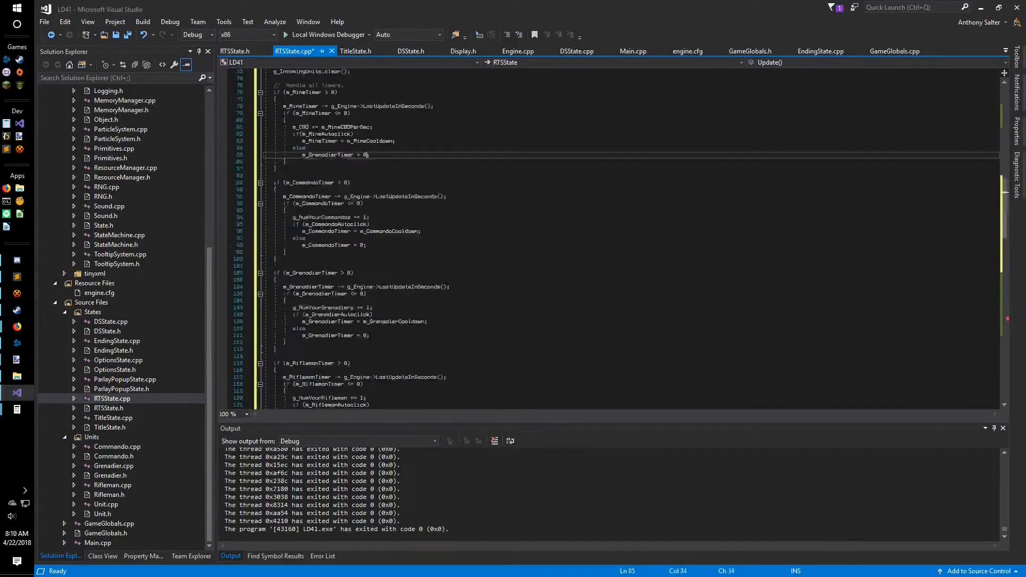
pyautogui.scroll(-3)
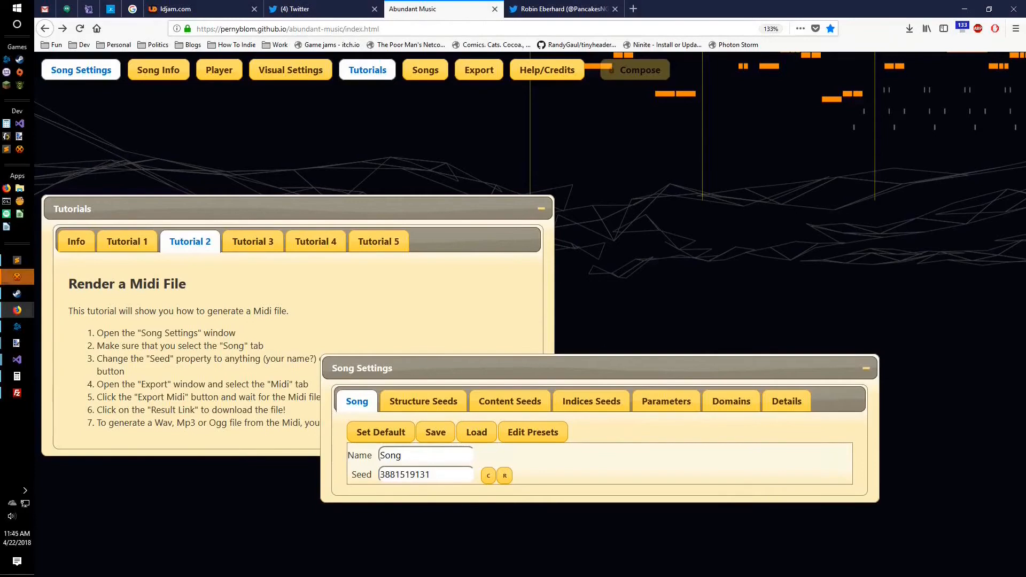
pyautogui.click(16, 360)
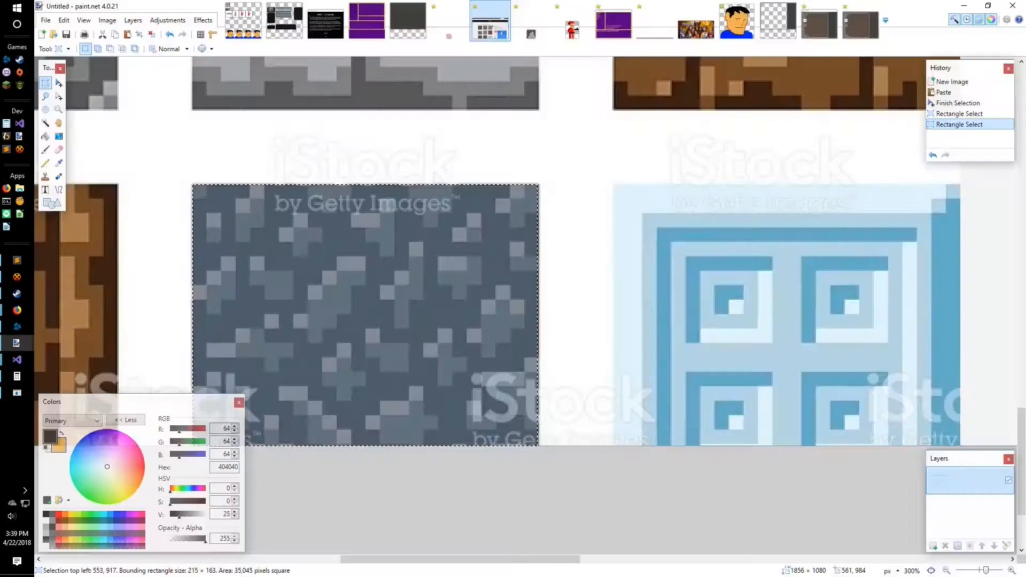
# Paste the stone, wood and patterned textures into a new image and select the grey stone tile
pyautogui.click(18, 359)
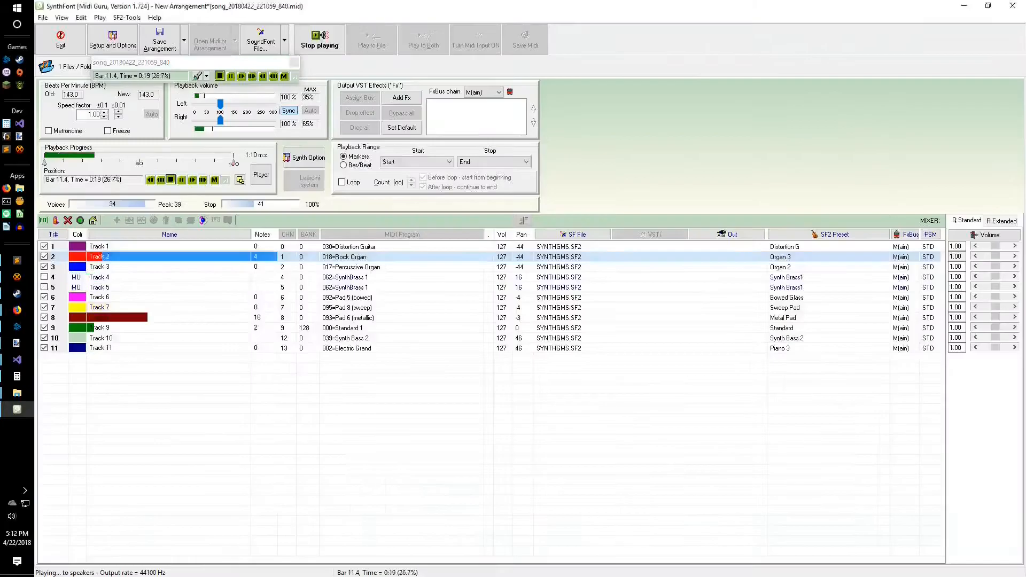
pyautogui.click(857, 9)
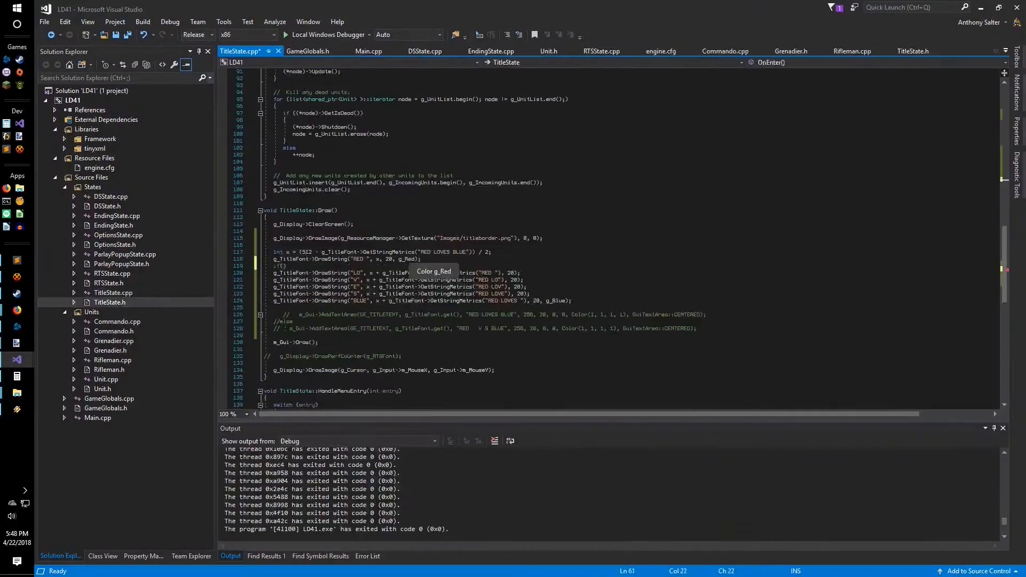
# Draw the RED LOVES BLUE title words with g_Red and g_Blue in TitleState.cpp
pyautogui.click(284, 34)
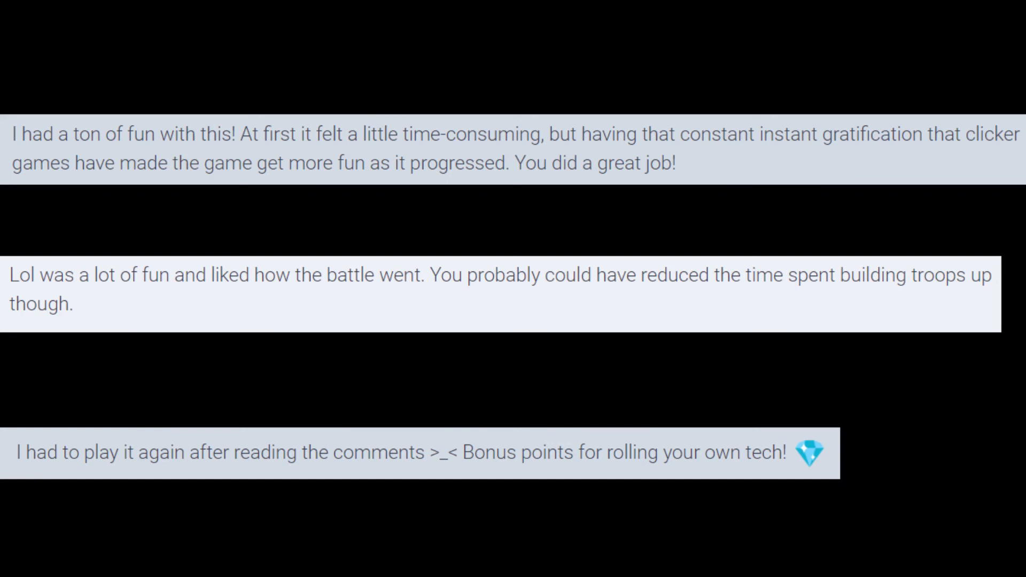
pyautogui.scroll(-3)
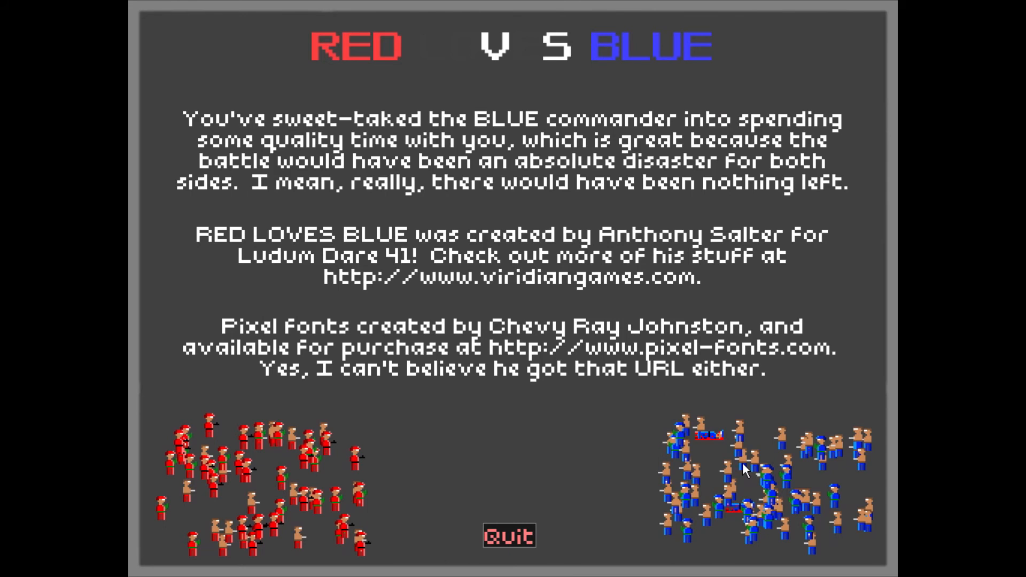
# Quit from the credits screen back to a title offering Skip to the Dating Sim
pyautogui.click(509, 535)
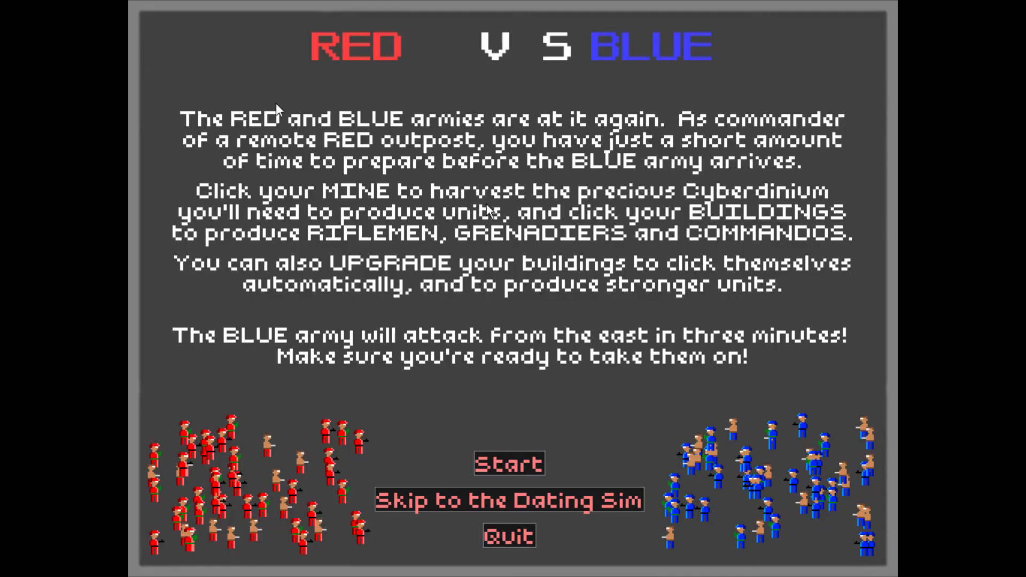
pyautogui.moveTo(438, 45)
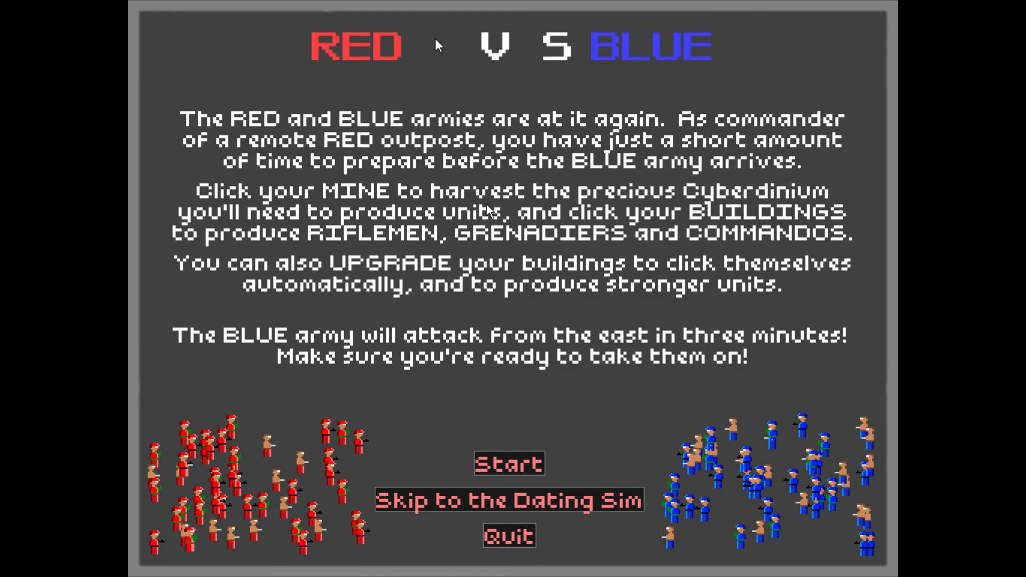